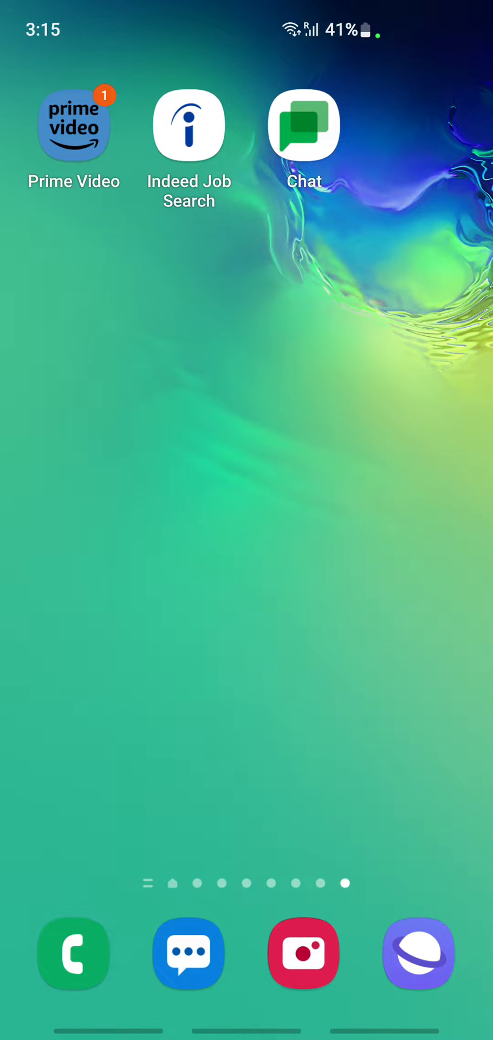
# - Launch the Google Chat app from the home screen to show the conversation list
pyautogui.click(303, 124)
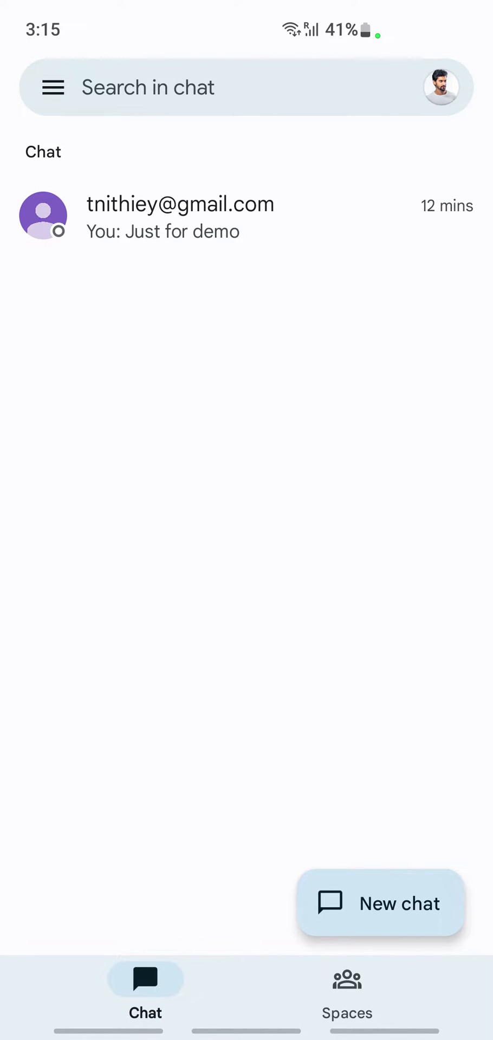
# - Start a video call from the contact's conversation, then hang up and return to the chat
pyautogui.click(180, 216)
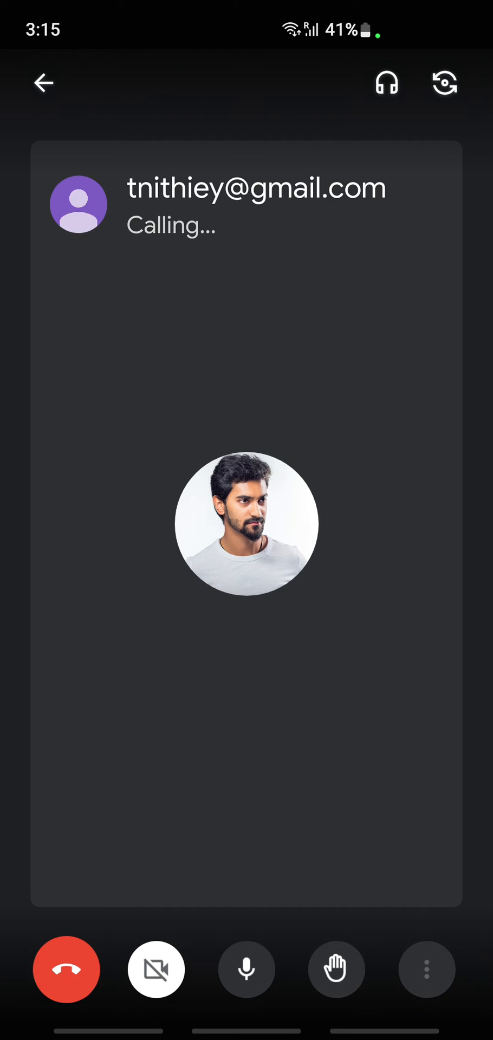
pyautogui.click(66, 969)
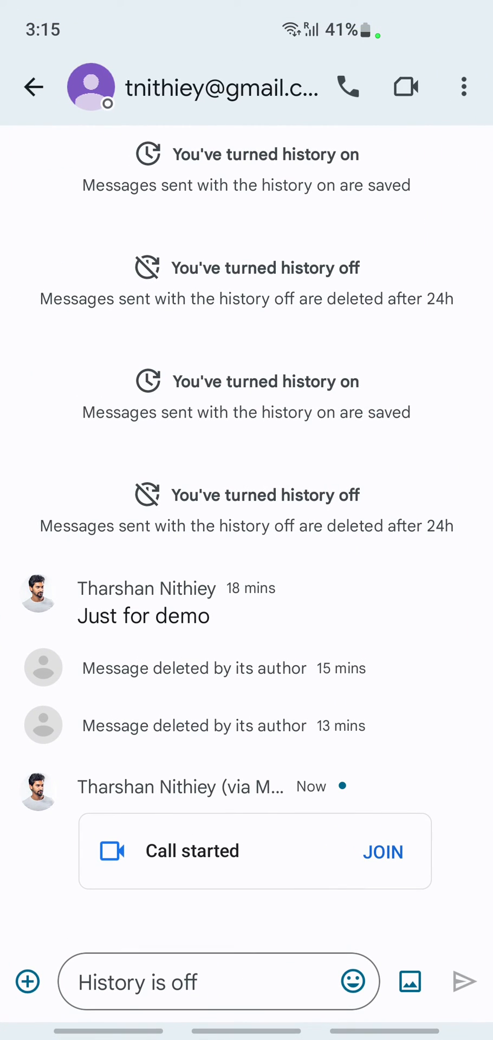